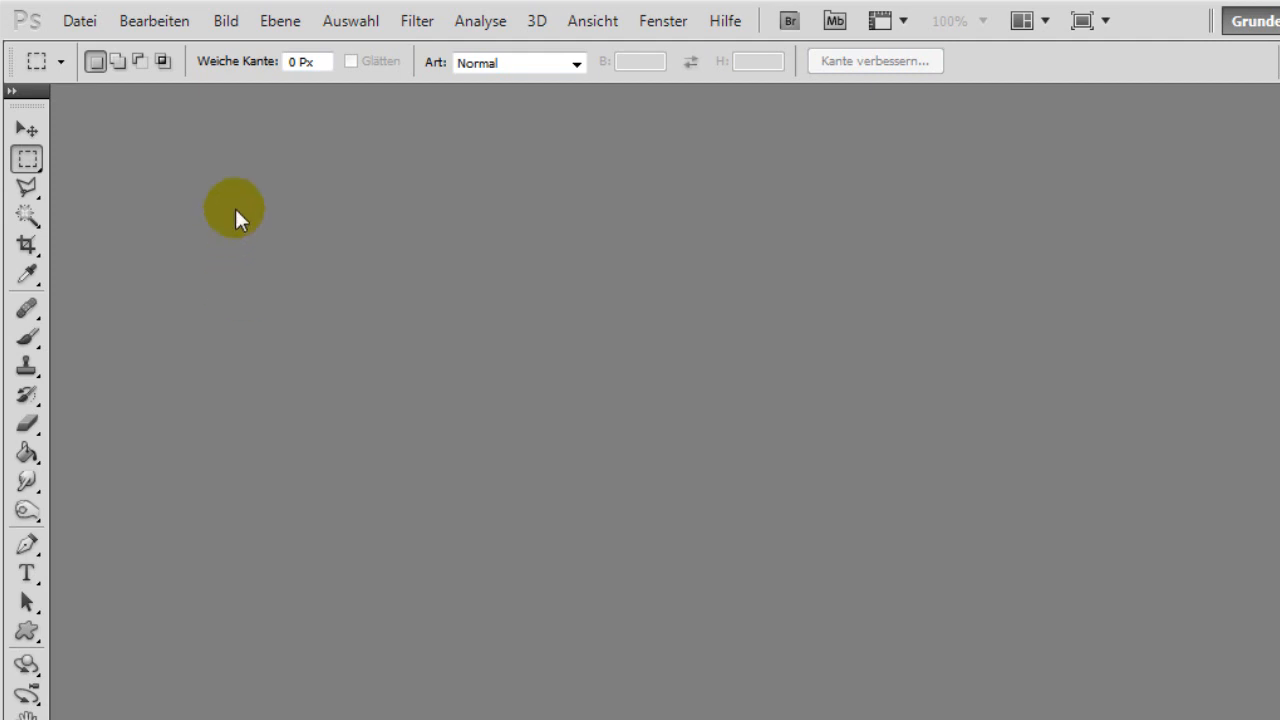
- Open the raw file ROHMATERIAL.NEF via Datei > Öffnen
click(82, 11)
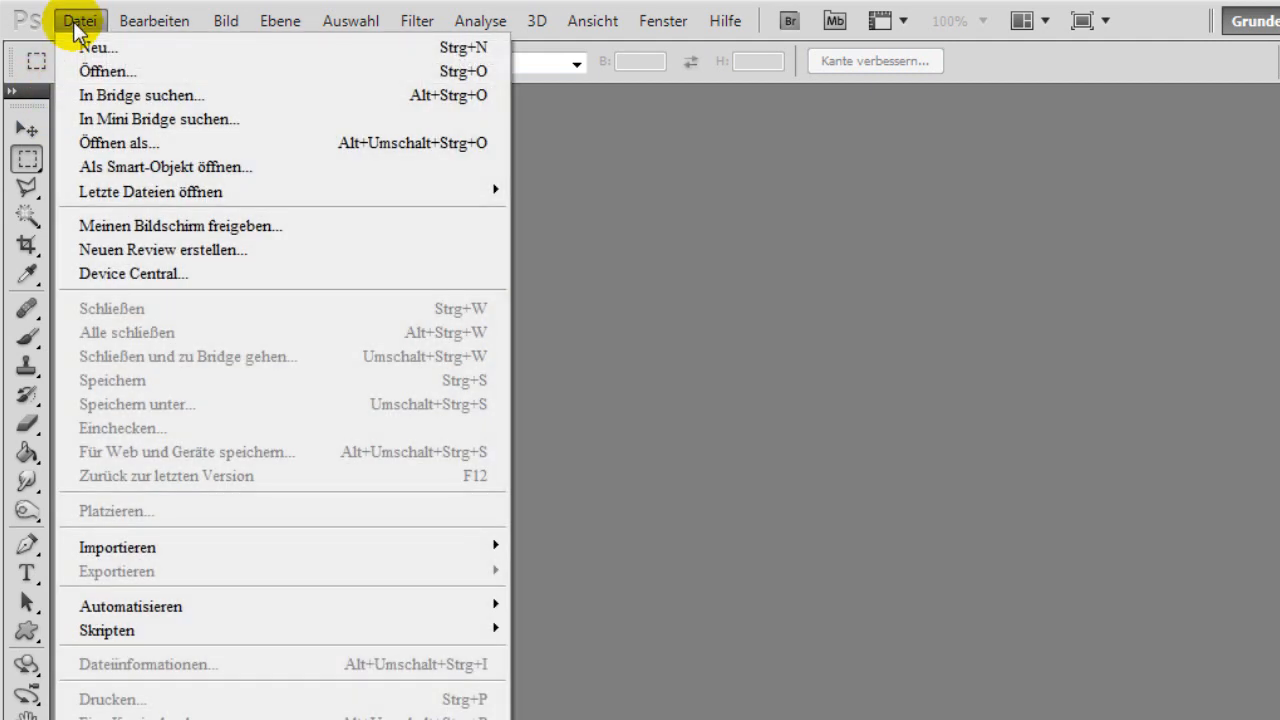
click(112, 71)
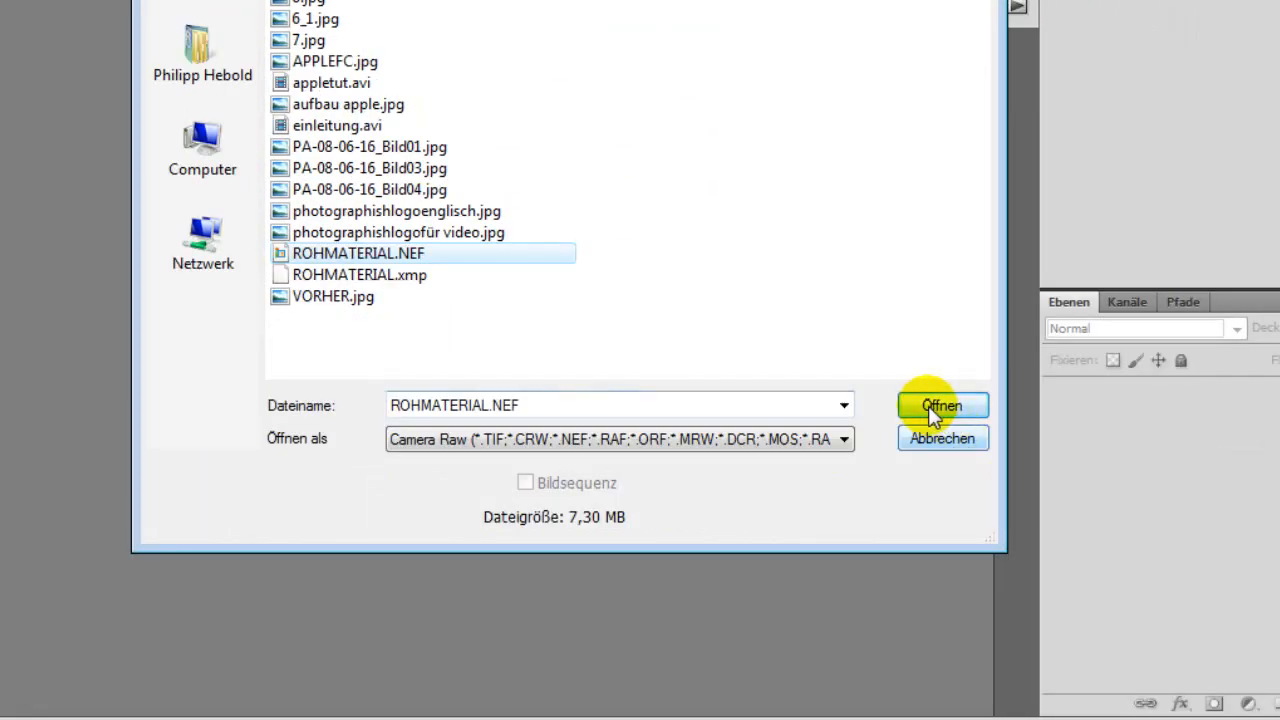
click(941, 405)
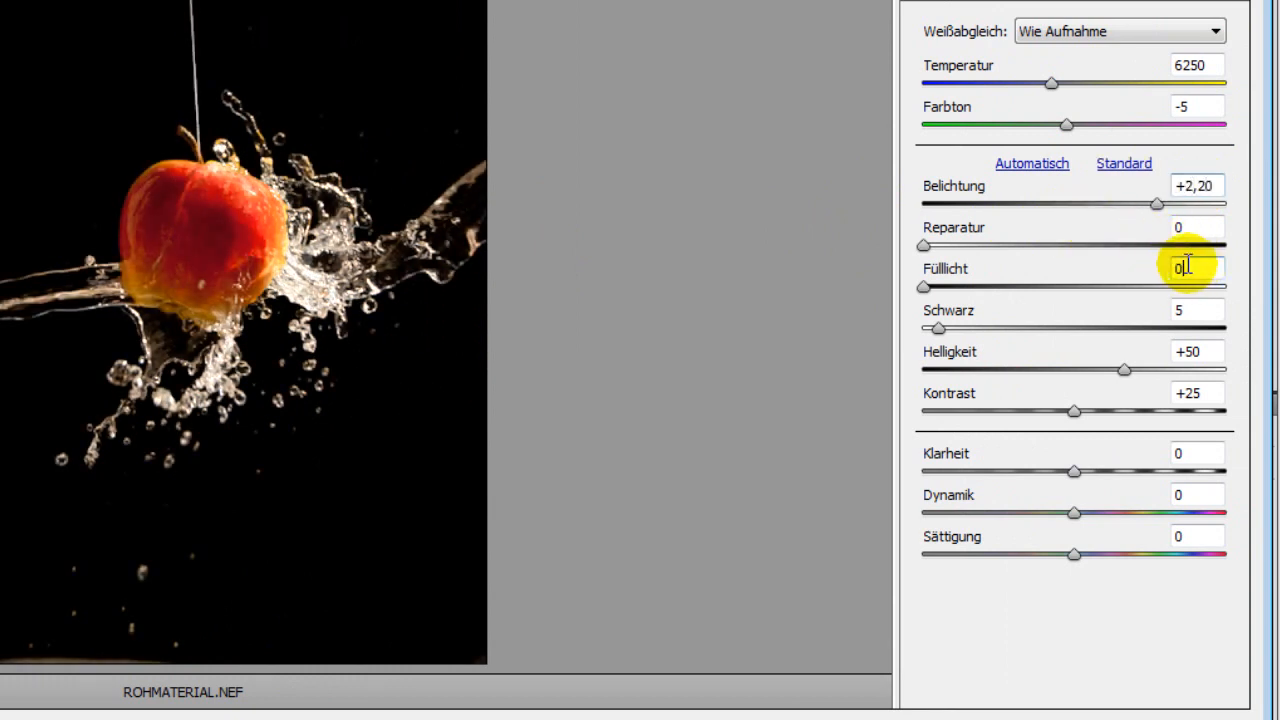
- Set fill light 9, blacks 10, contrast +47, clarity +27 in Camera Raw and open the image
drag(923, 287, 952, 287)
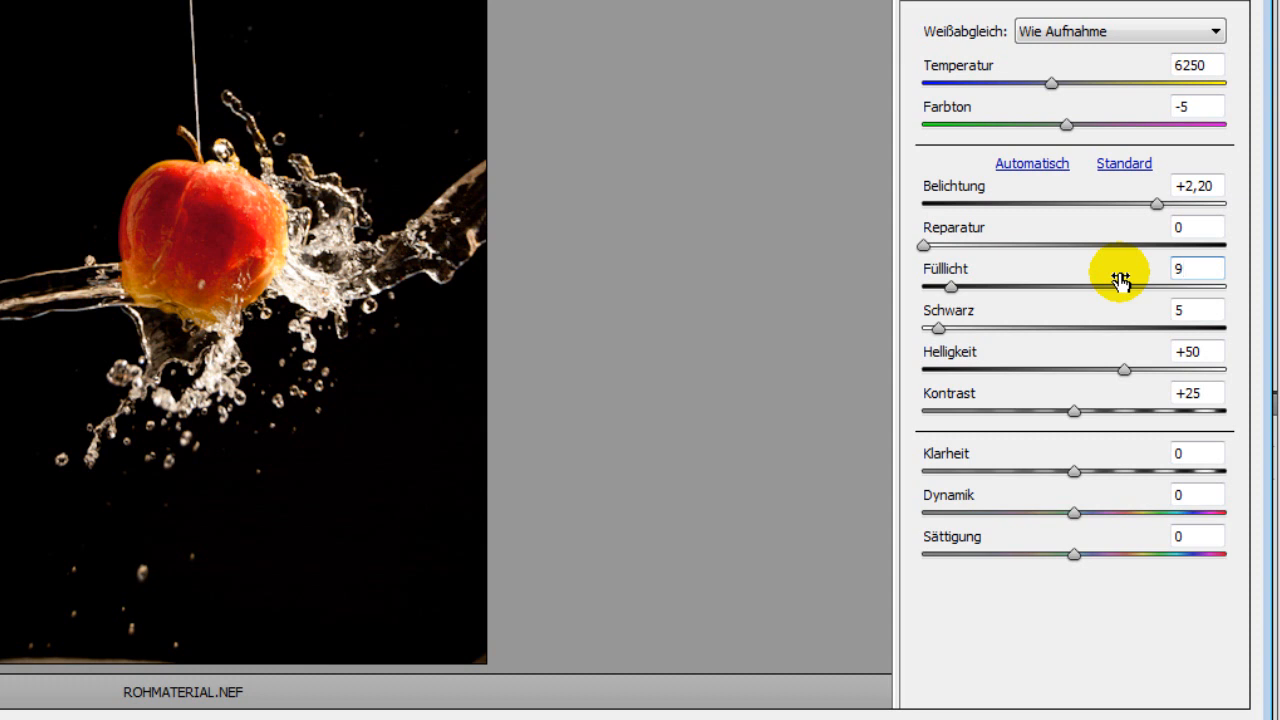
click(1197, 310)
text(10)
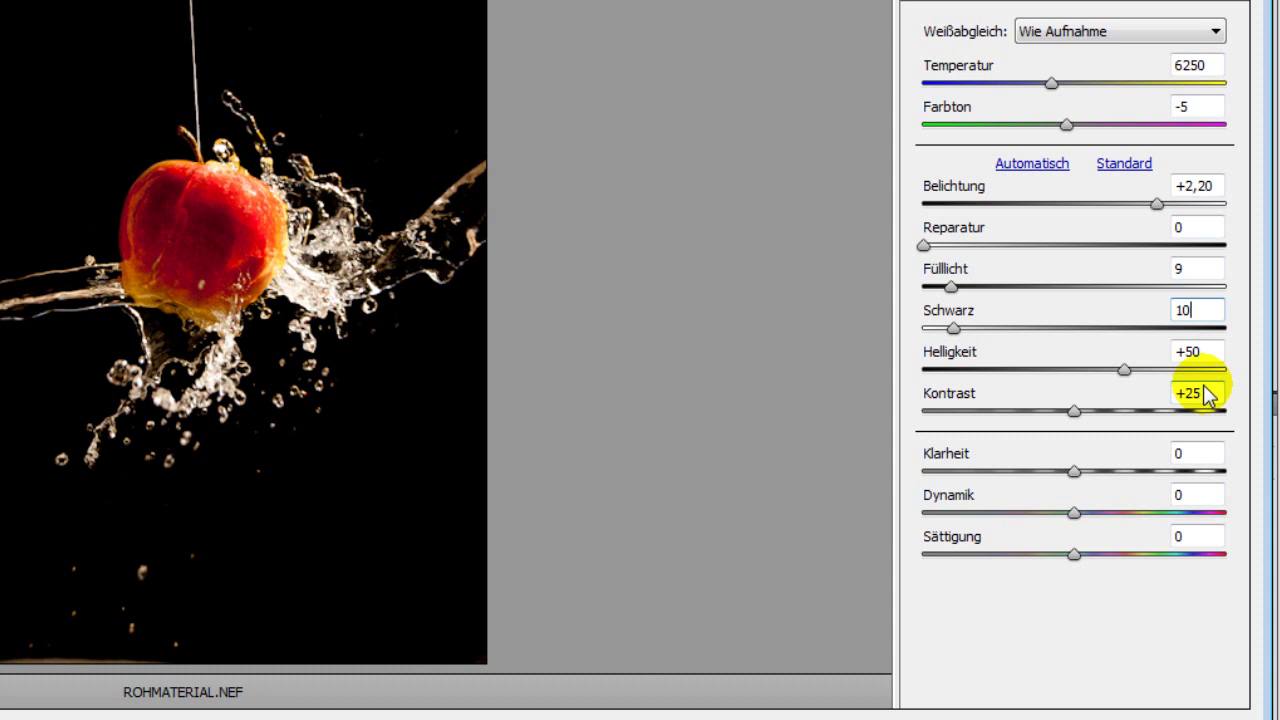
mouse_move(1087, 440)
text(+27)
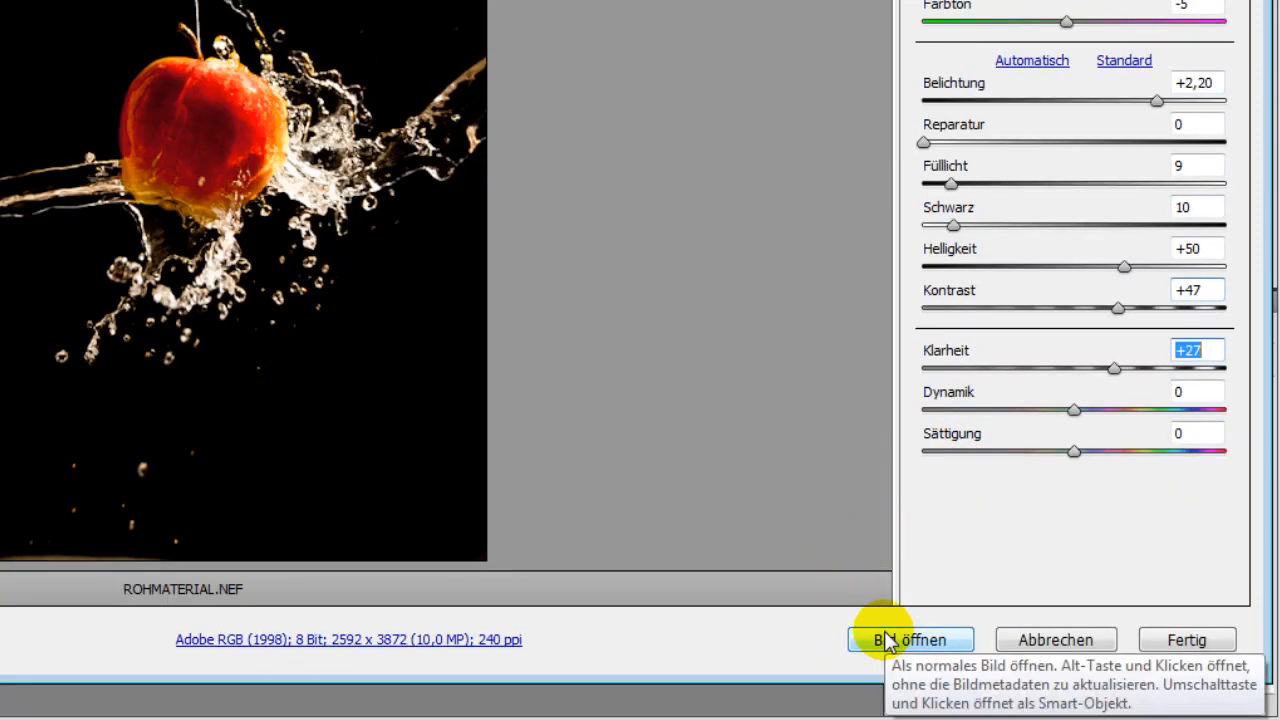
click(909, 639)
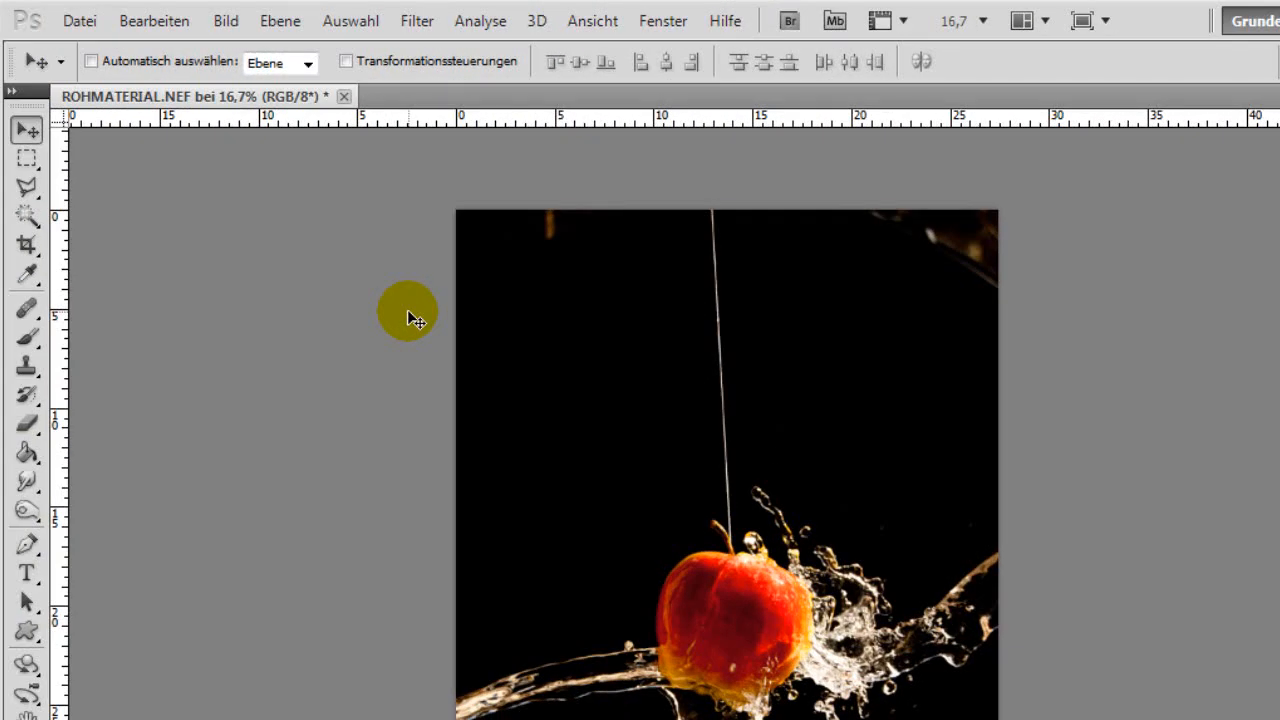
mouse_move(429, 36)
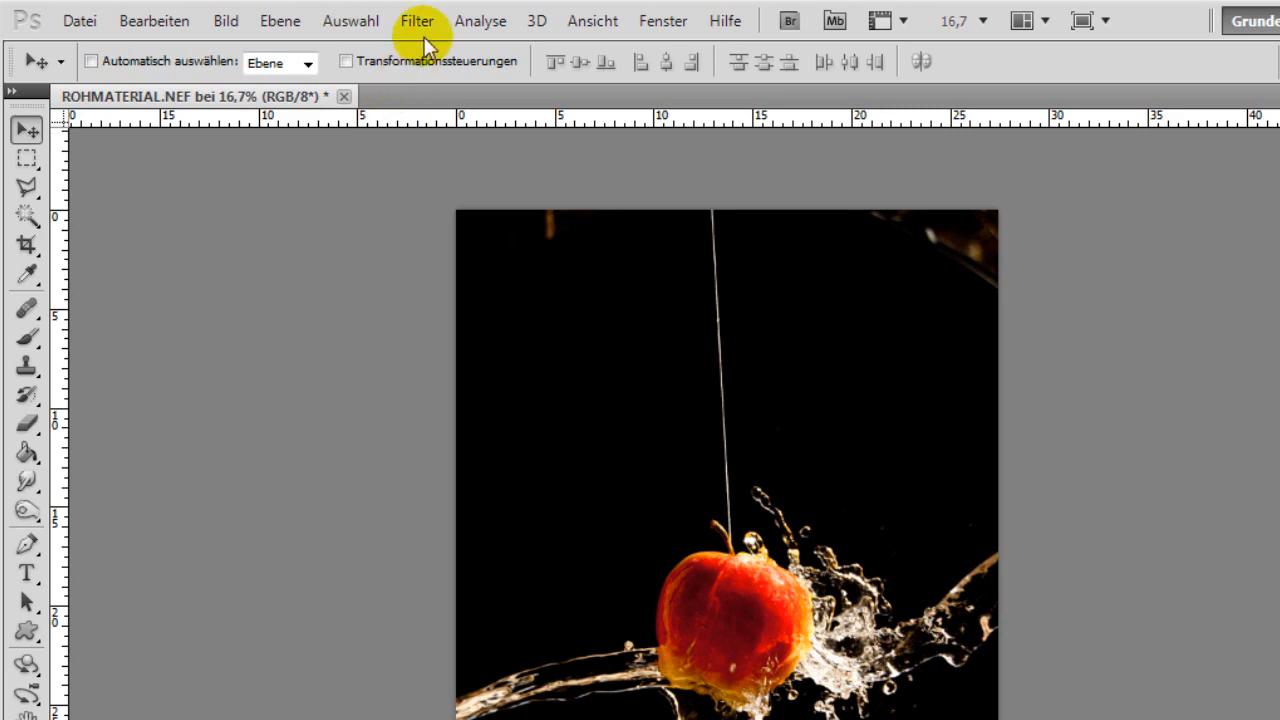
- Apply Unsharp Mask with strength 90%, radius 2.0 px and threshold 2
click(420, 20)
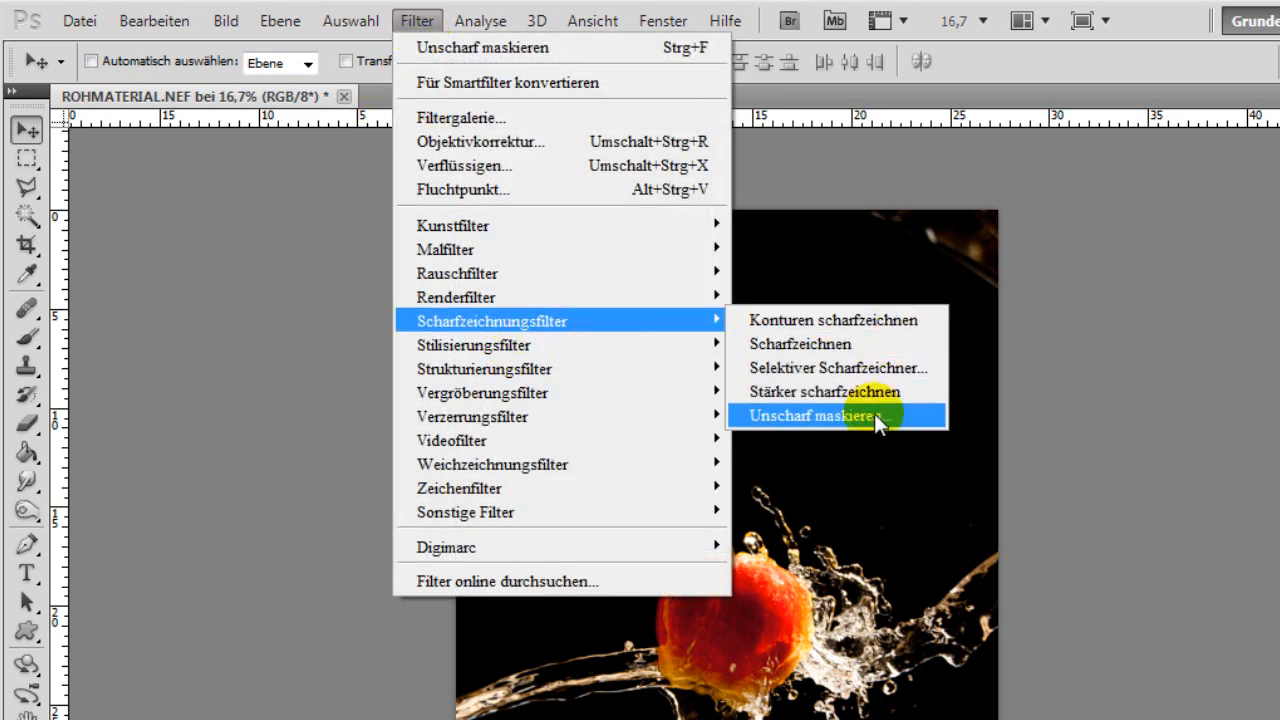
click(822, 416)
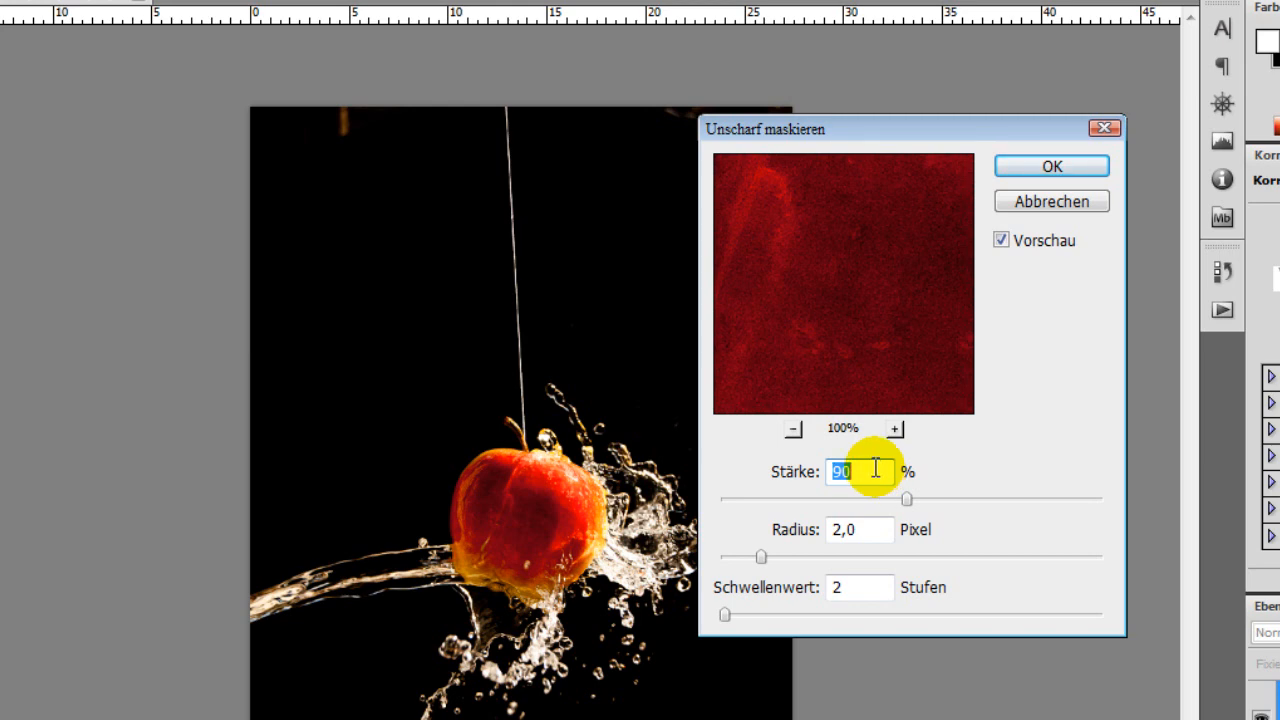
mouse_move(925, 465)
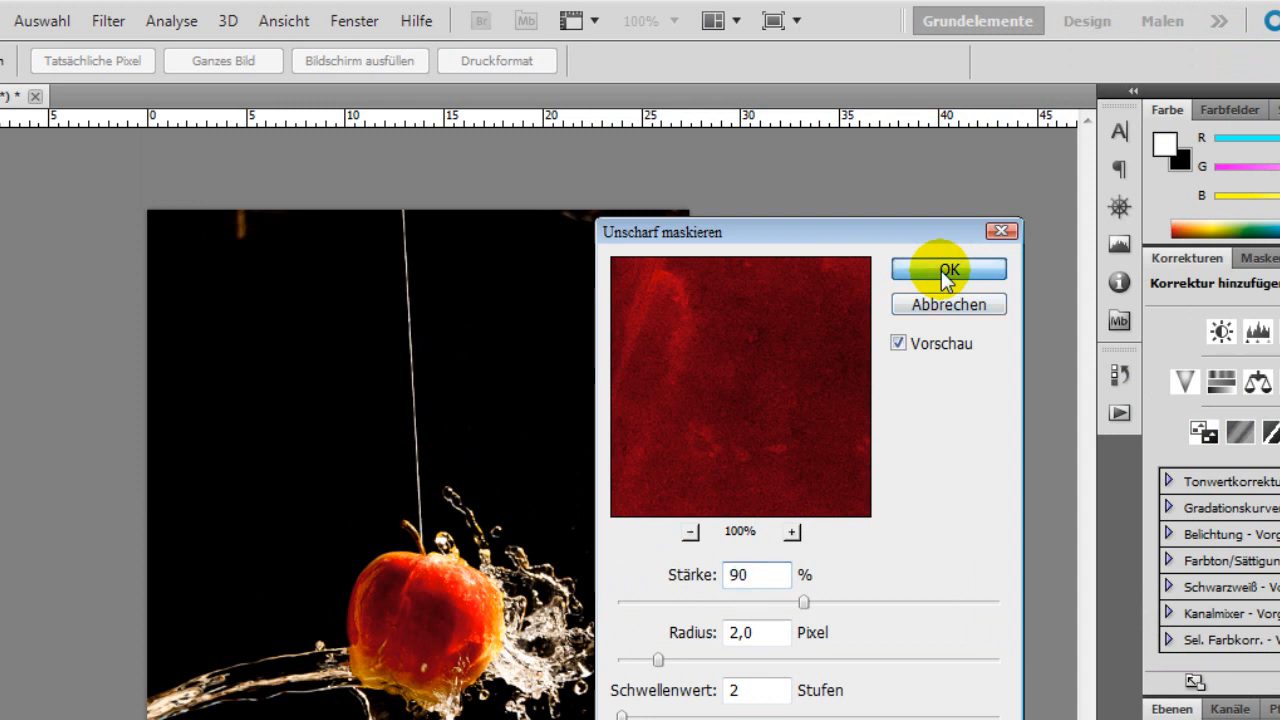
click(948, 270)
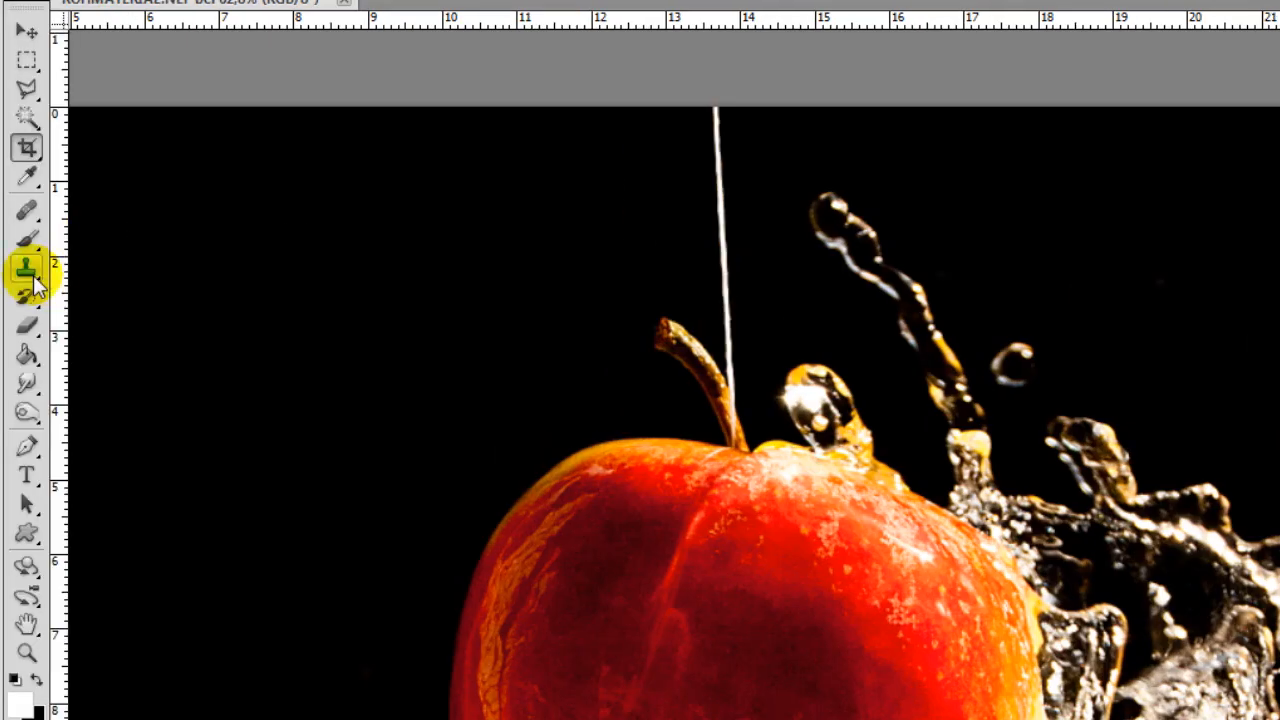
- Paint out the hanging string with the Clone Stamp tool
click(24, 265)
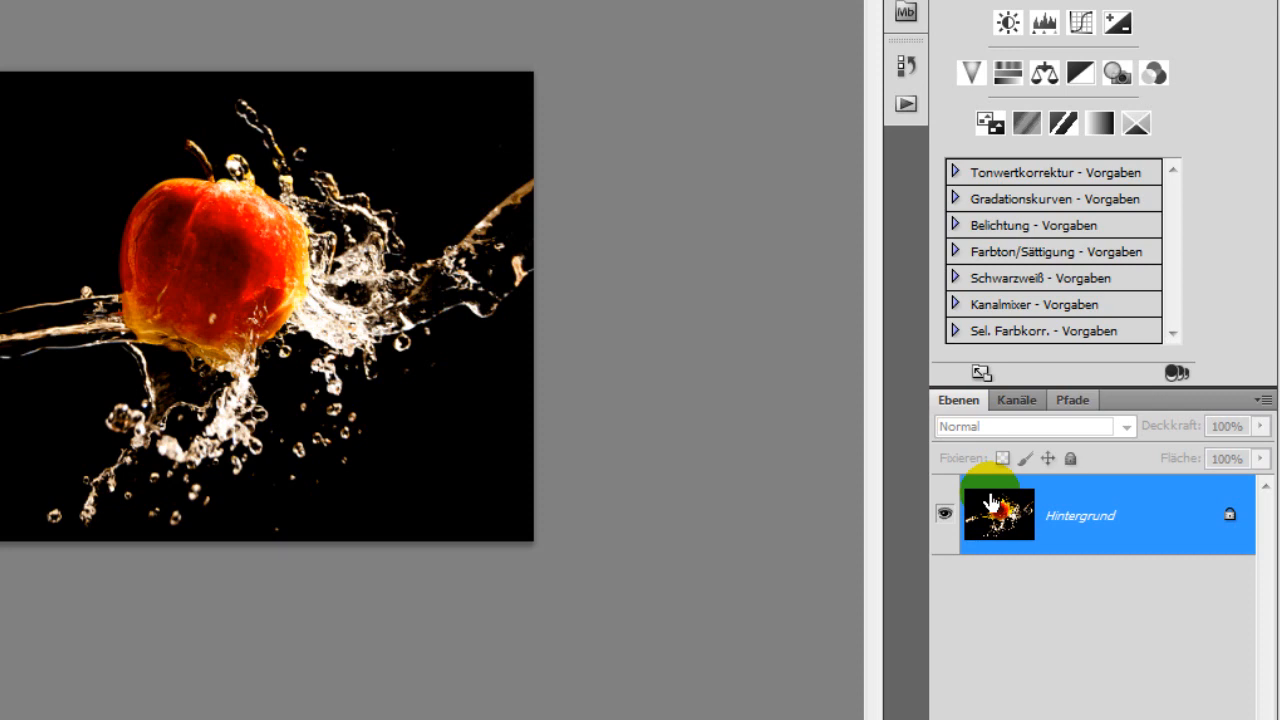
- Add a Hue/Saturation adjustment layer above the photo with saturation around +68
click(1008, 279)
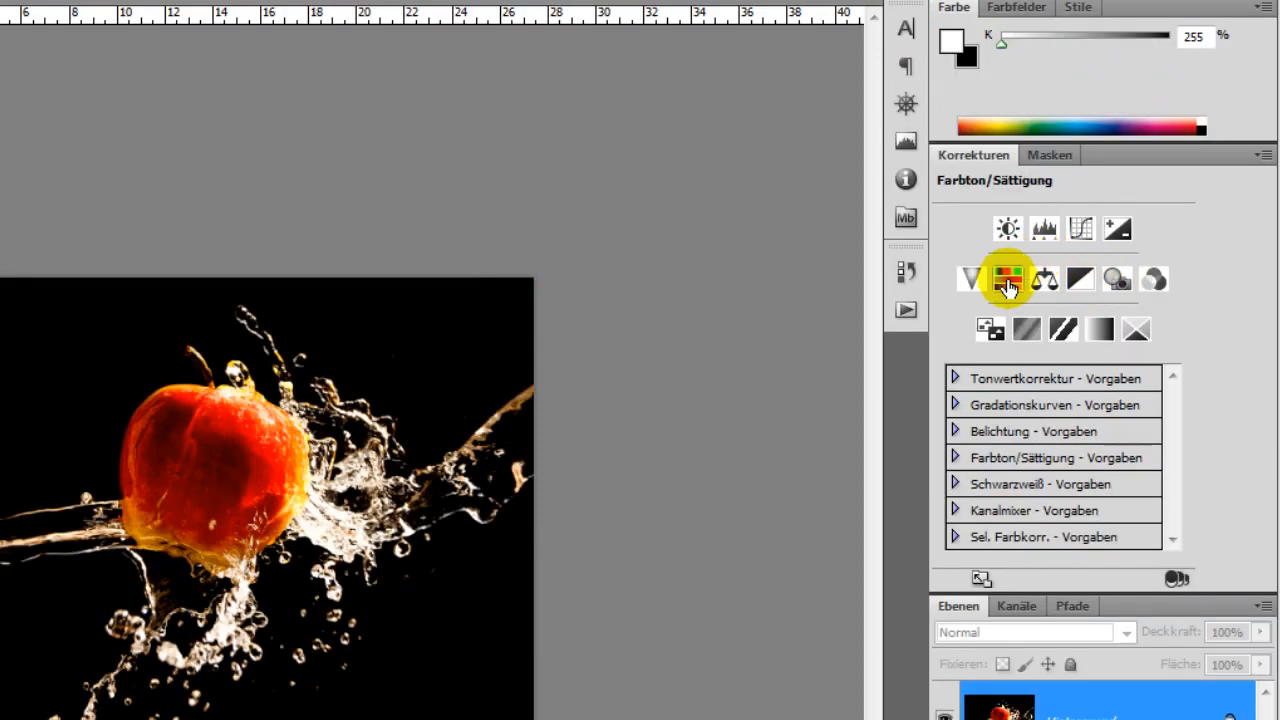
click(1008, 279)
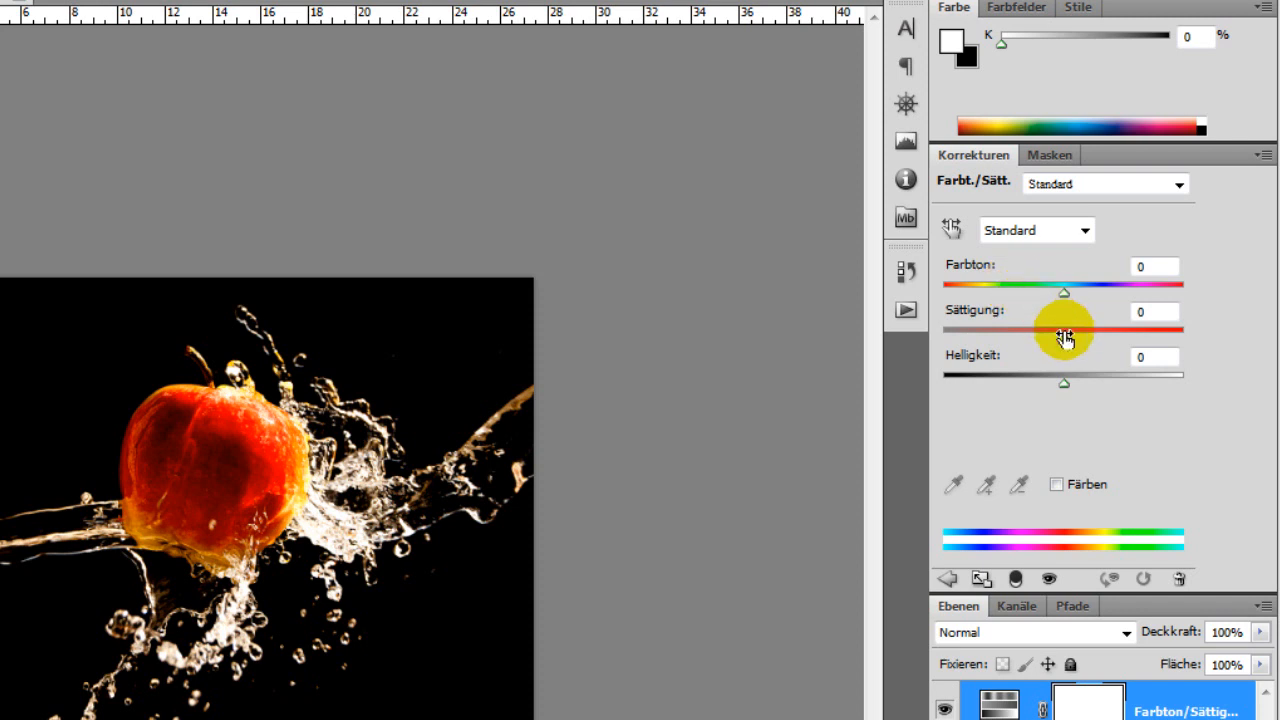
drag(1063, 330, 1150, 330)
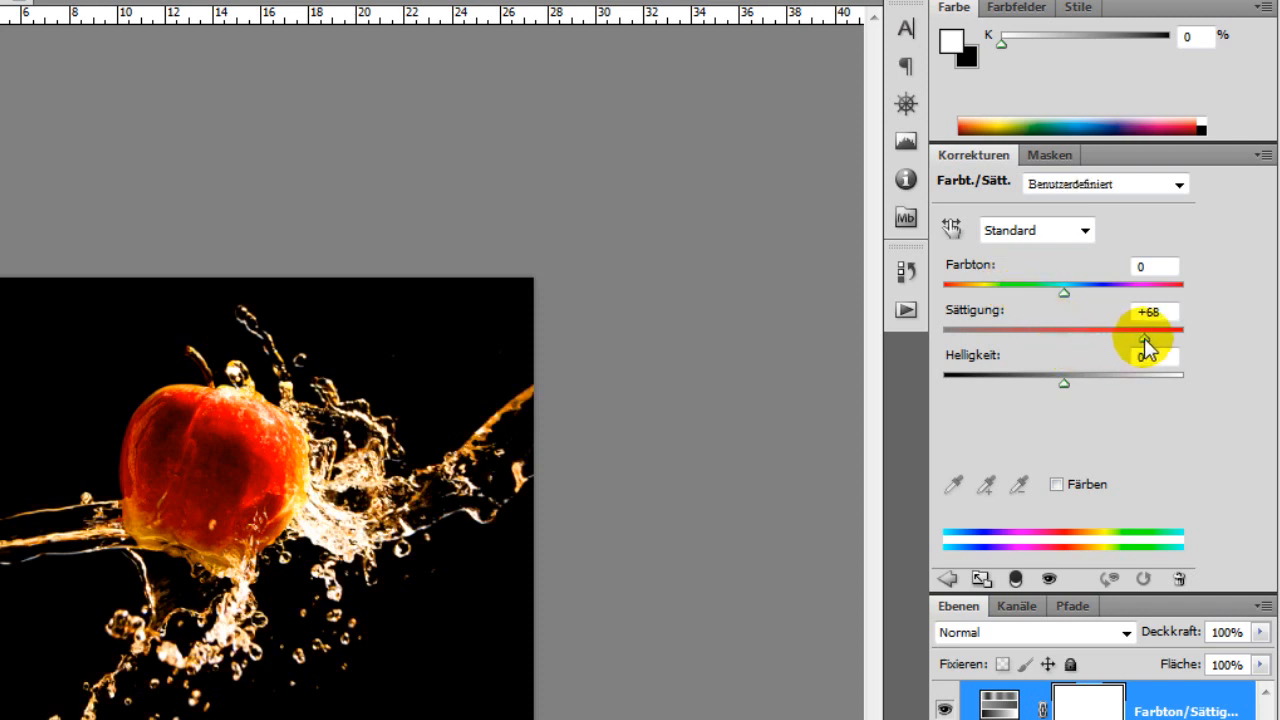
drag(1145, 327, 1175, 327)
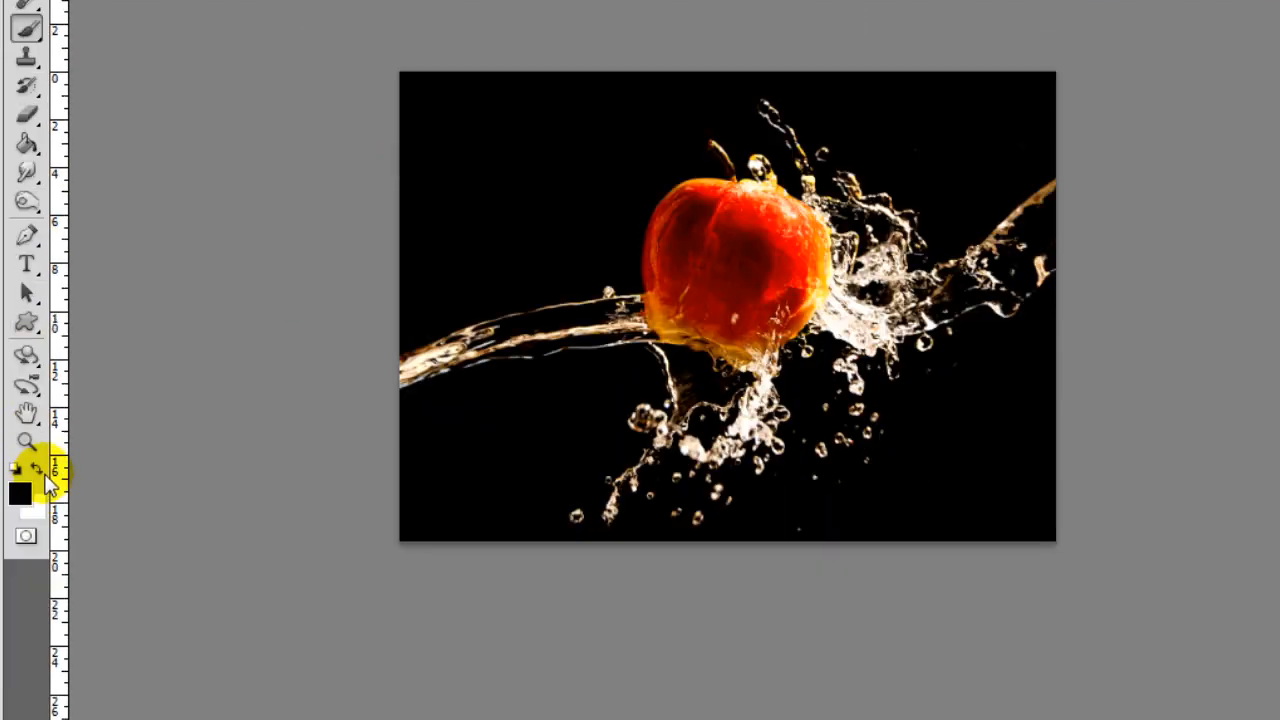
- Paint white on the black layer mask over the splash to reveal the adjustment
click(32, 469)
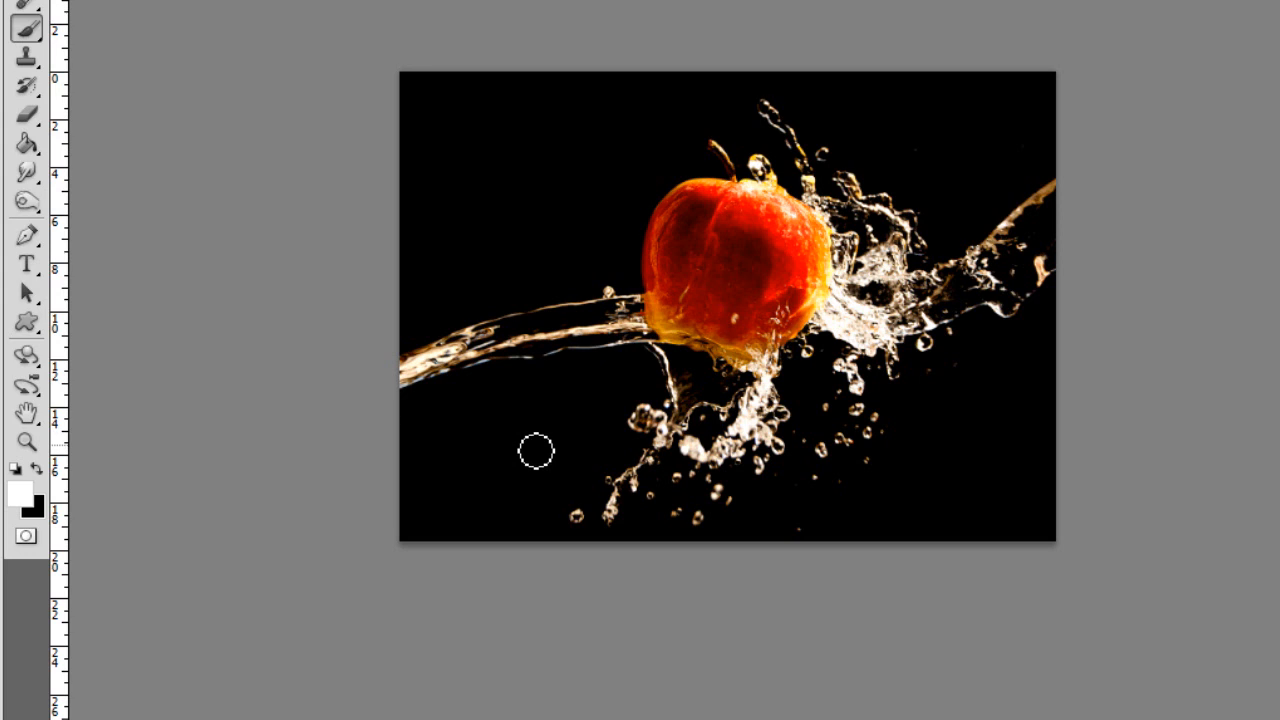
drag(535, 451, 625, 300)
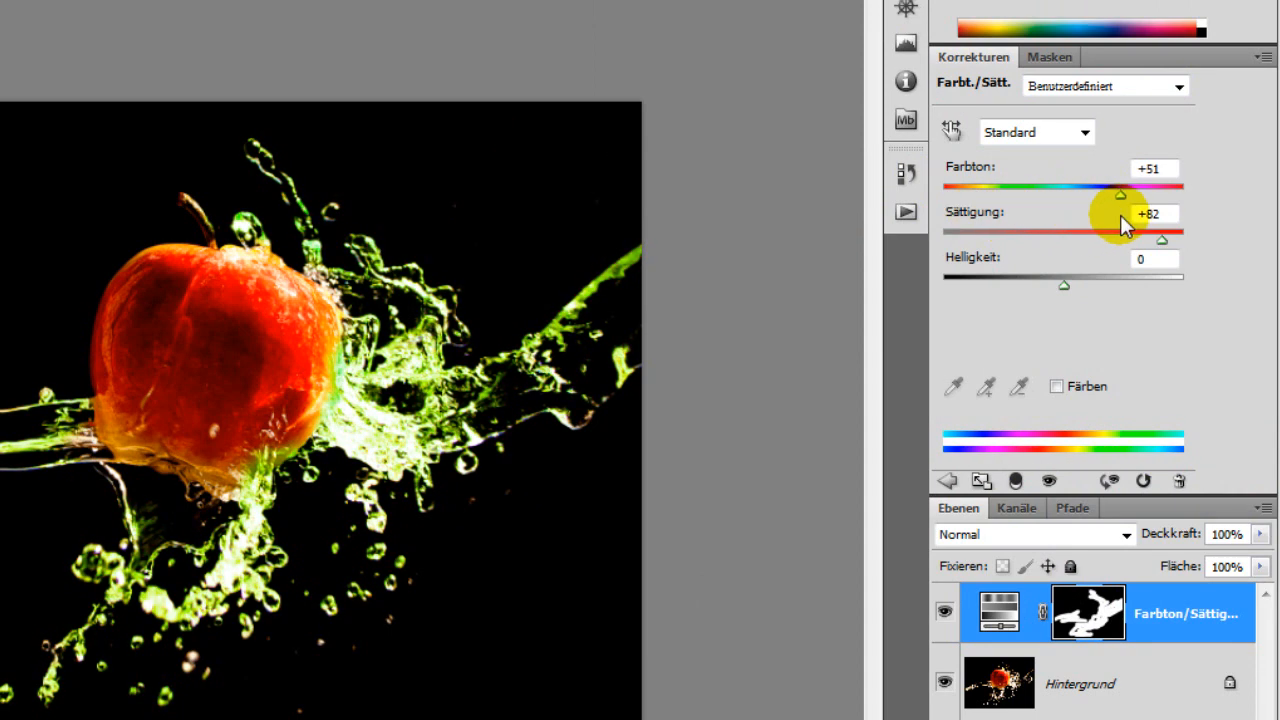
- Drag the hue slider to -180 so the splash becomes blue
drag(1120, 194, 1070, 194)
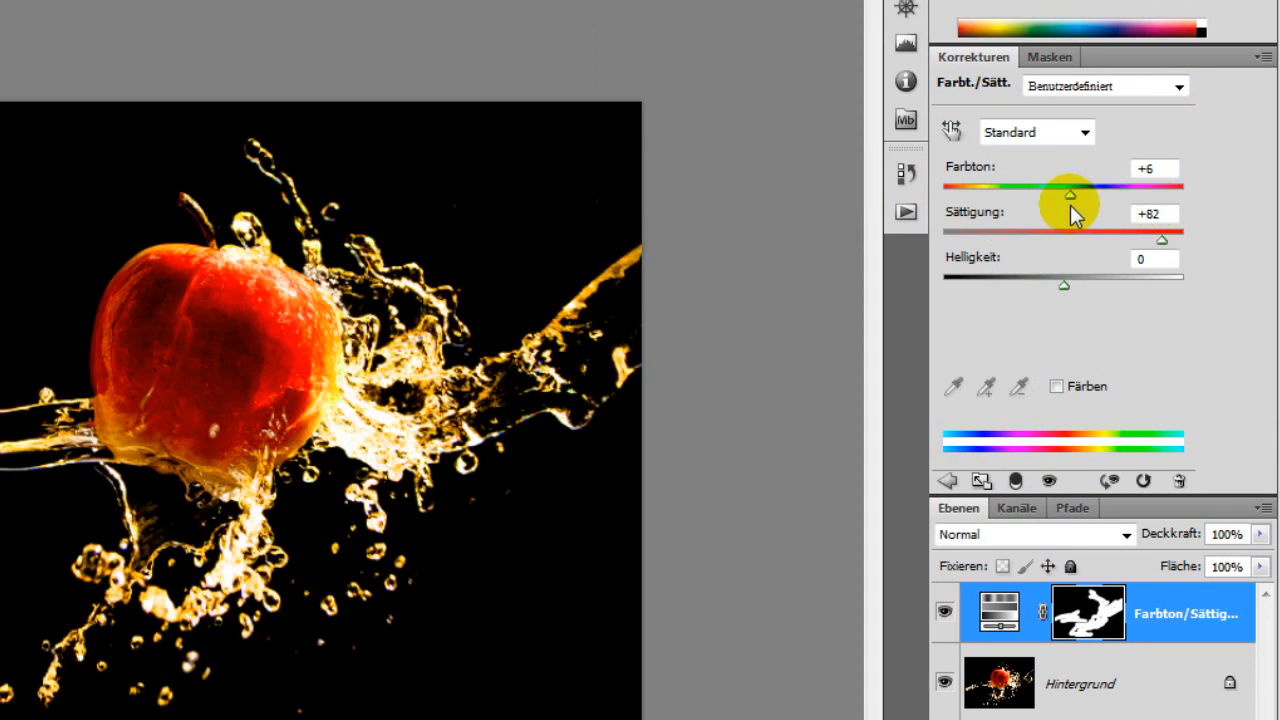
drag(1068, 193, 943, 193)
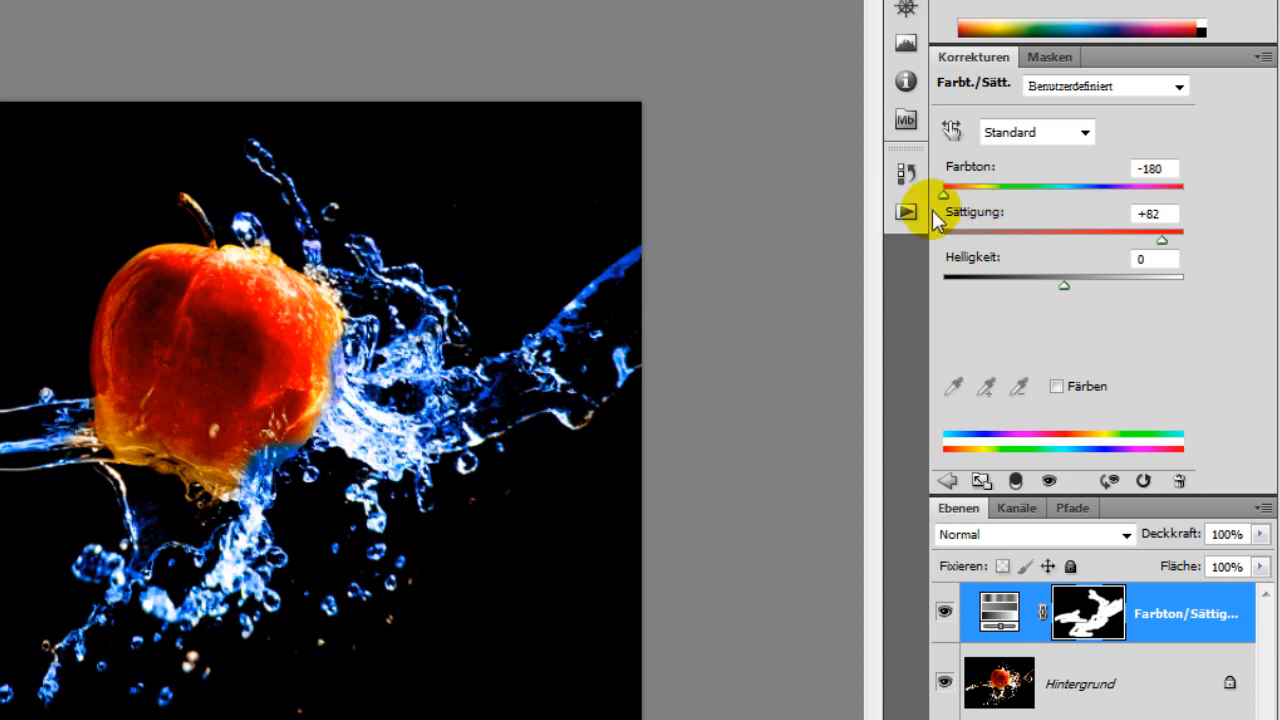